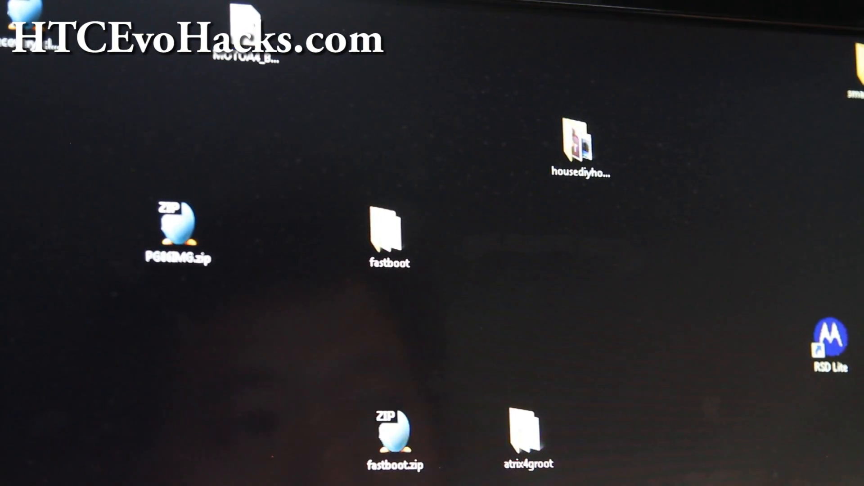
{"action": "mouse_move", "coordinate": [422, 296]}
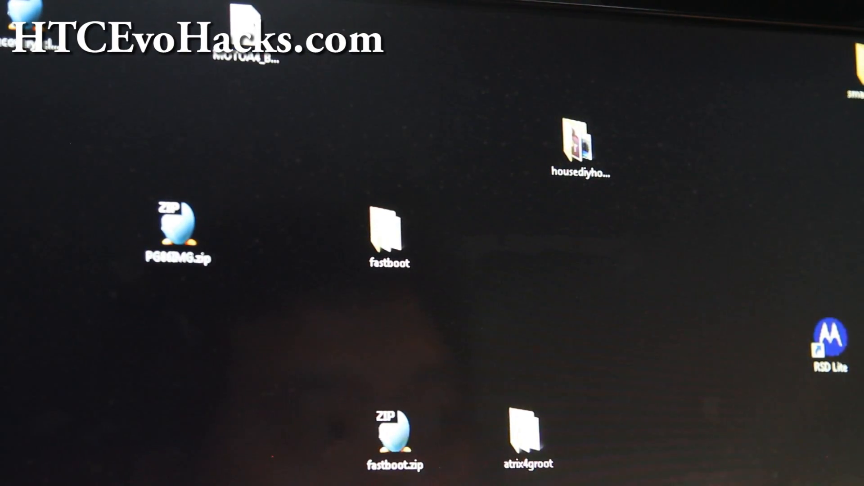
Open a folder from the desktop before launching the Command Prompt.
{"action": "double_click", "coordinate": [388, 236]}
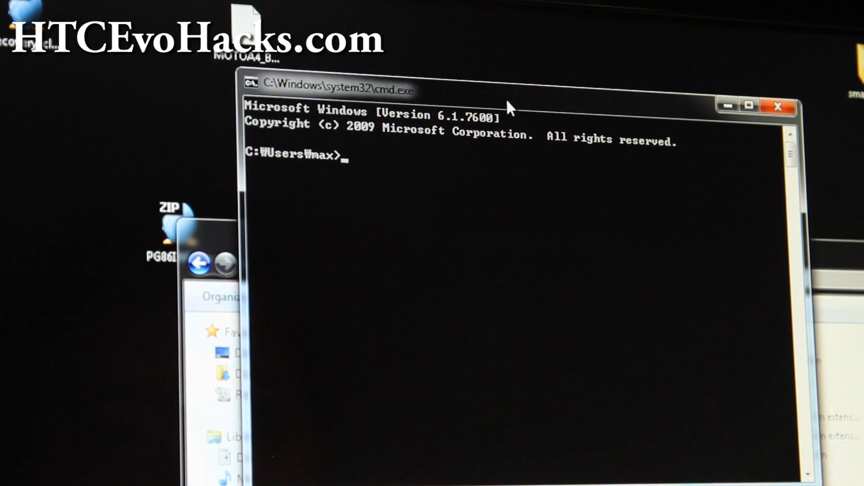
Change directory into C:\fastboot and begin the fastboot command.
{"action": "type", "text": "cd ₩"}
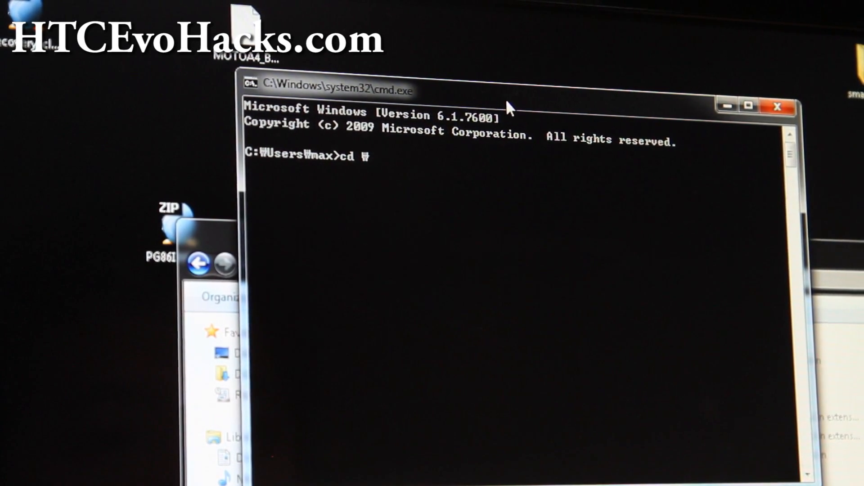
{"action": "key", "text": "Return"}
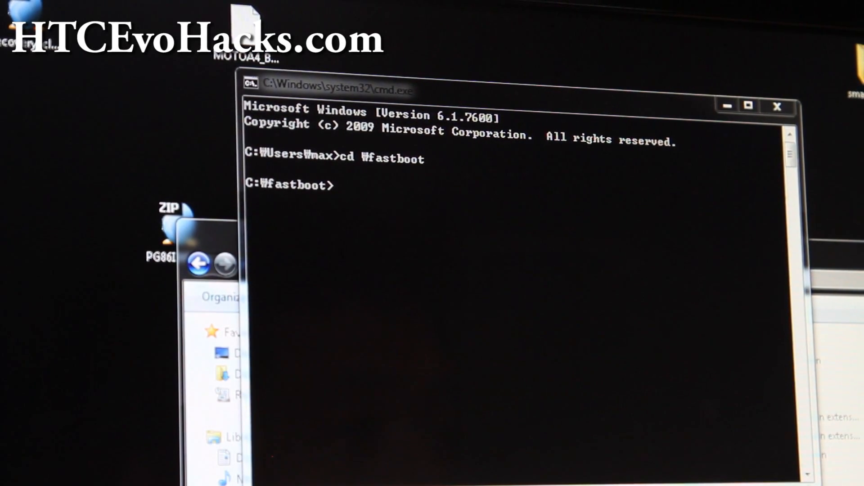
{"action": "mouse_move", "coordinate": [685, 377]}
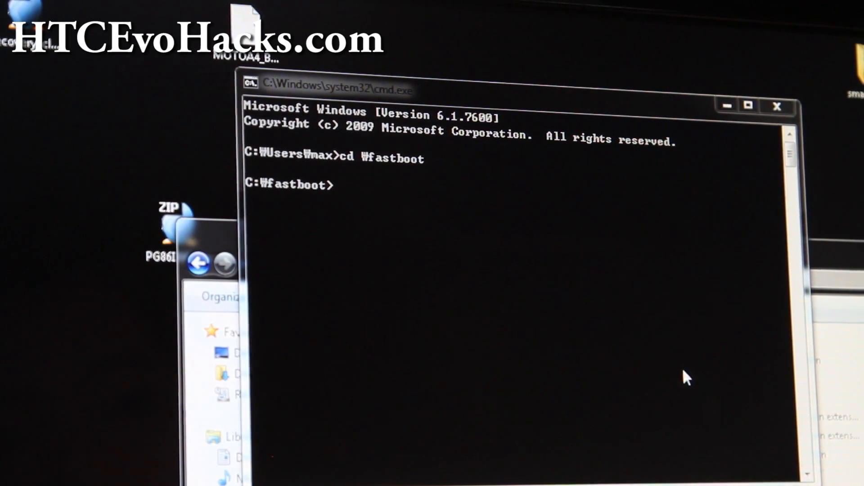
{"action": "type", "text": "fastboot oem"}
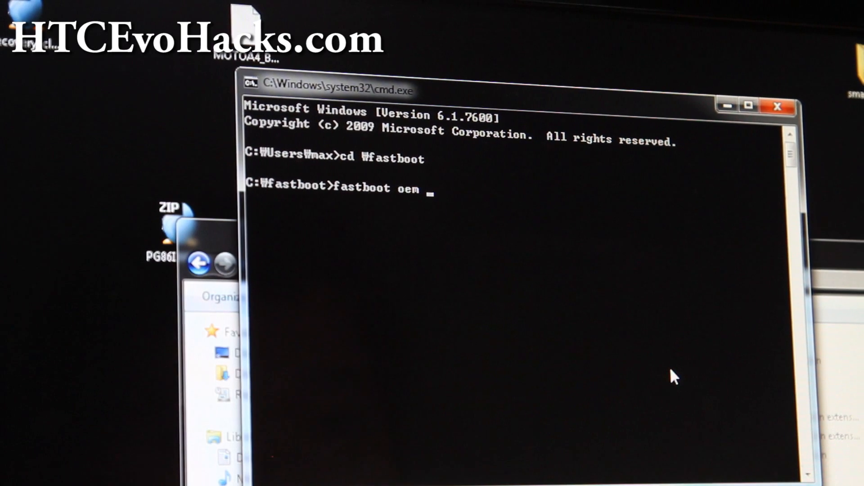
Finish typing 'fastboot oem writesecureflag 3' at the prompt without running it.
{"action": "type", "text": "writesecure"}
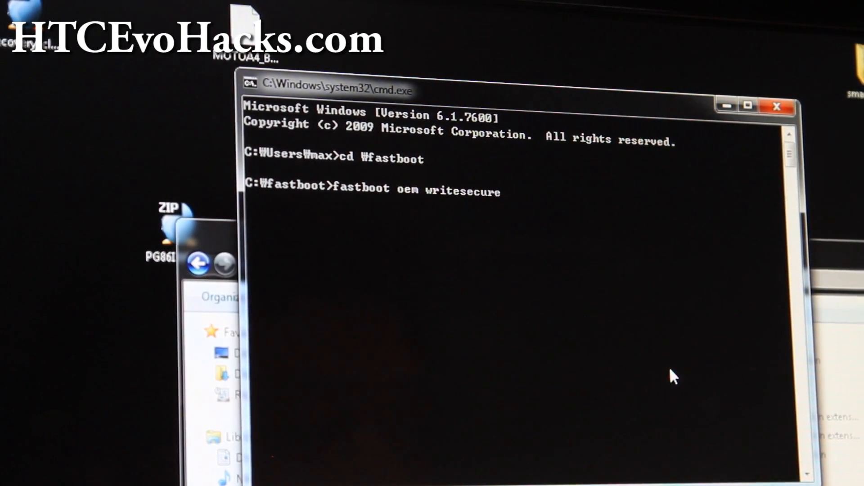
{"action": "type", "text": "flag"}
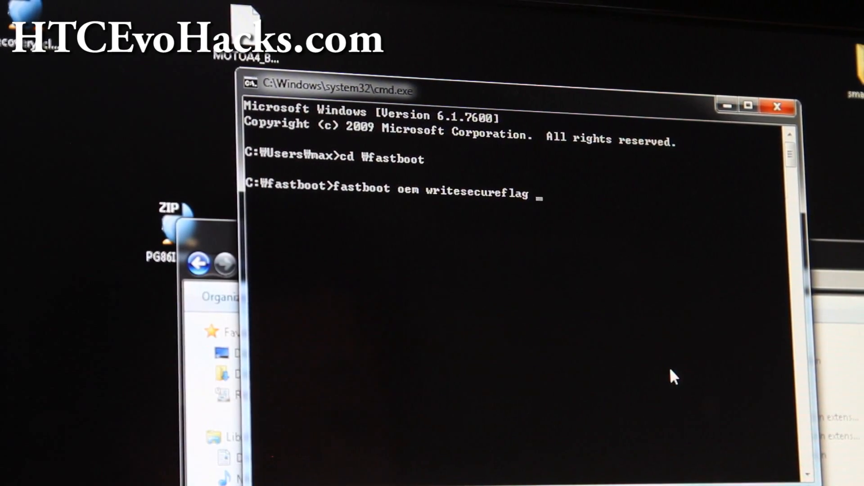
{"action": "type", "text": "3"}
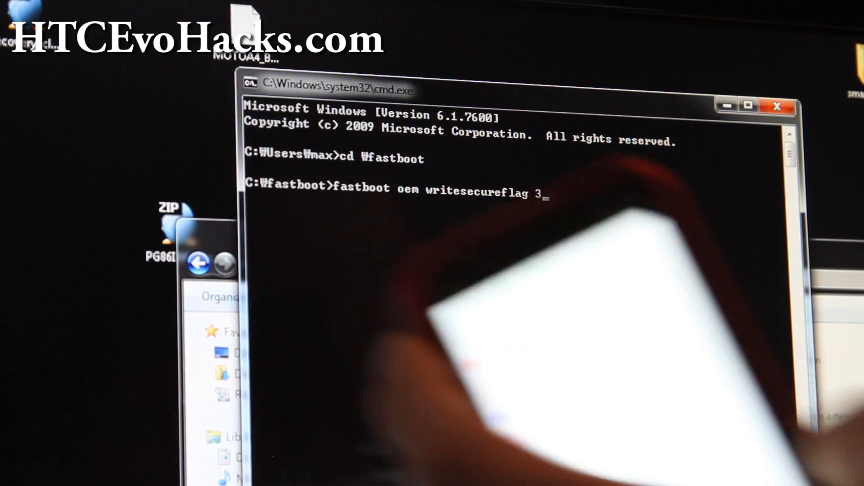